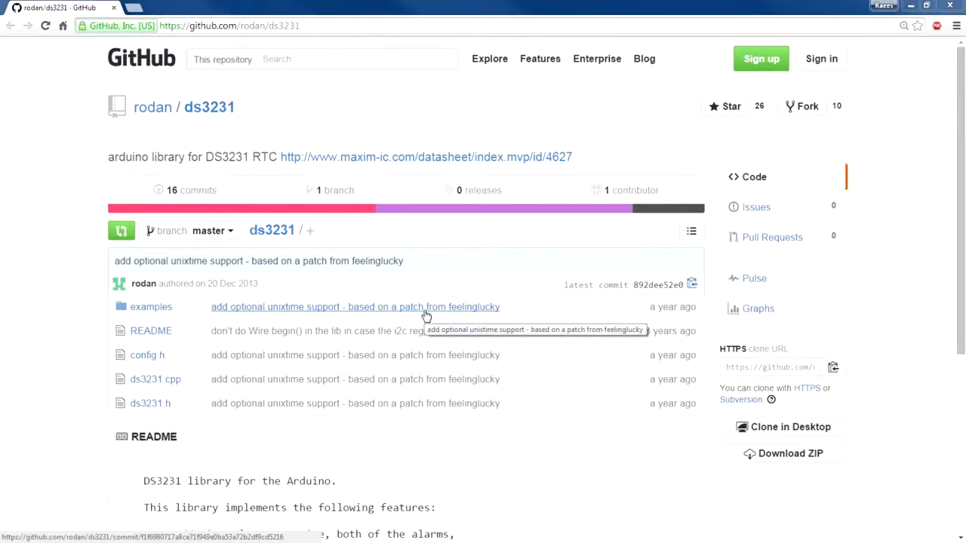
pyautogui.moveTo(198, 138)
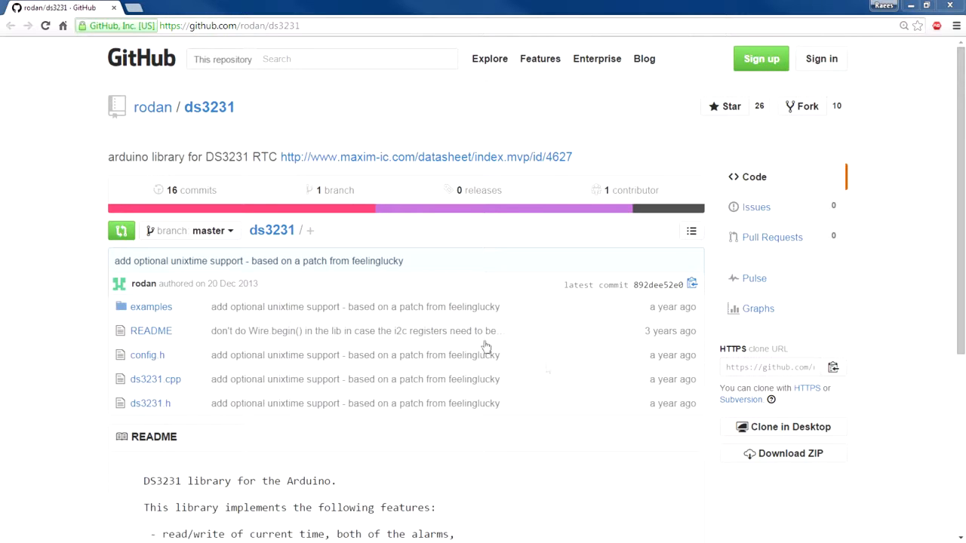
# Step: Download the rodan/ds3231 library repository from GitHub as a ZIP file
pyautogui.click(790, 453)
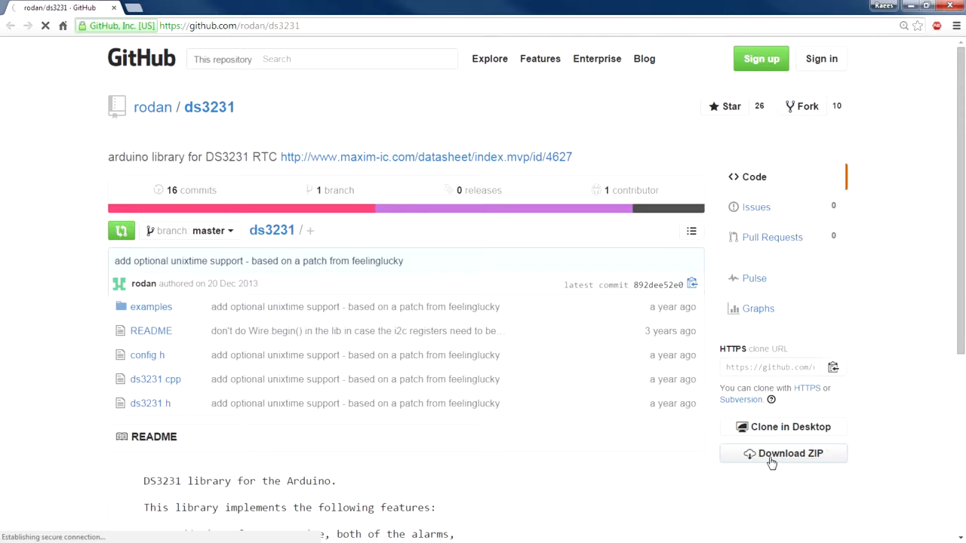
pyautogui.click(783, 453)
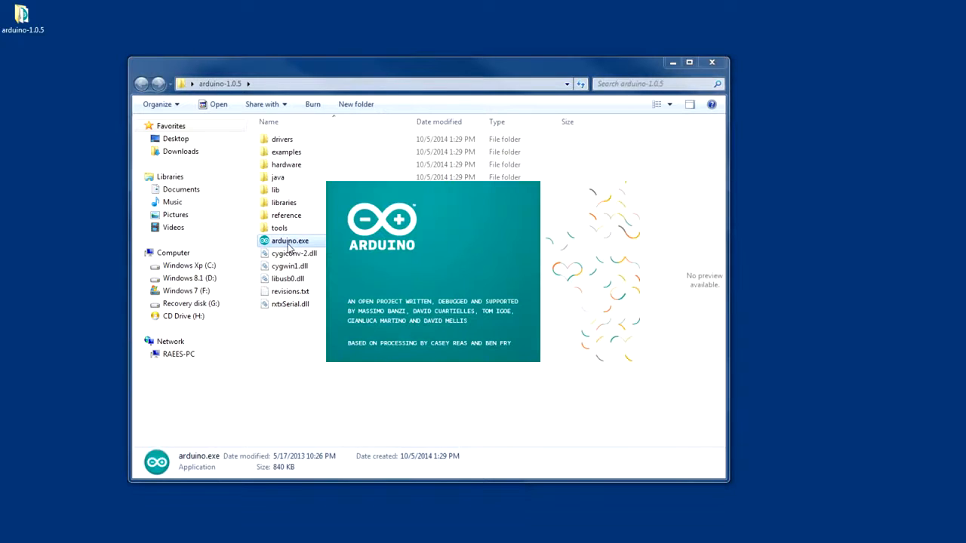
# Step: Launch arduino.exe and open the maximized File > Examples > ds3231_master > rtc_ds3231 sketch
pyautogui.doubleClick(290, 240)
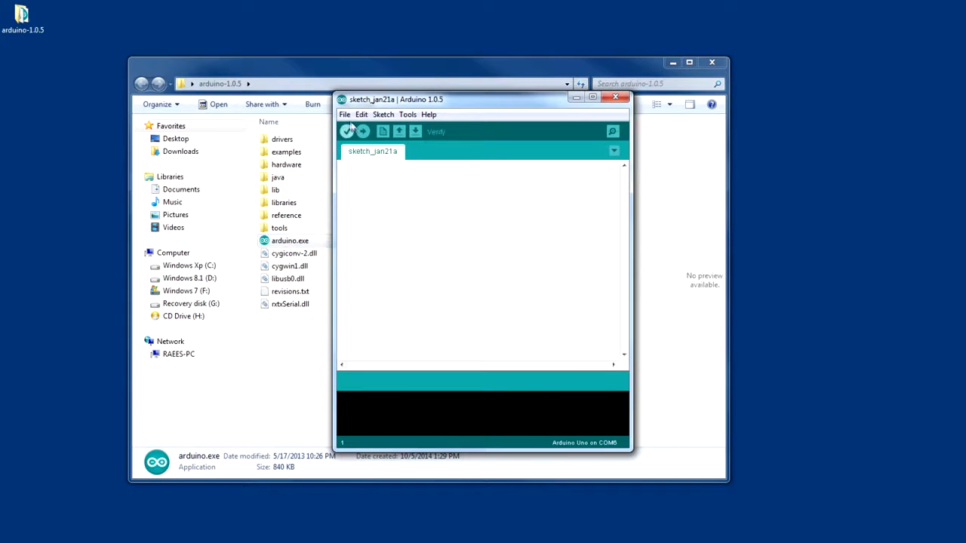
pyautogui.click(345, 114)
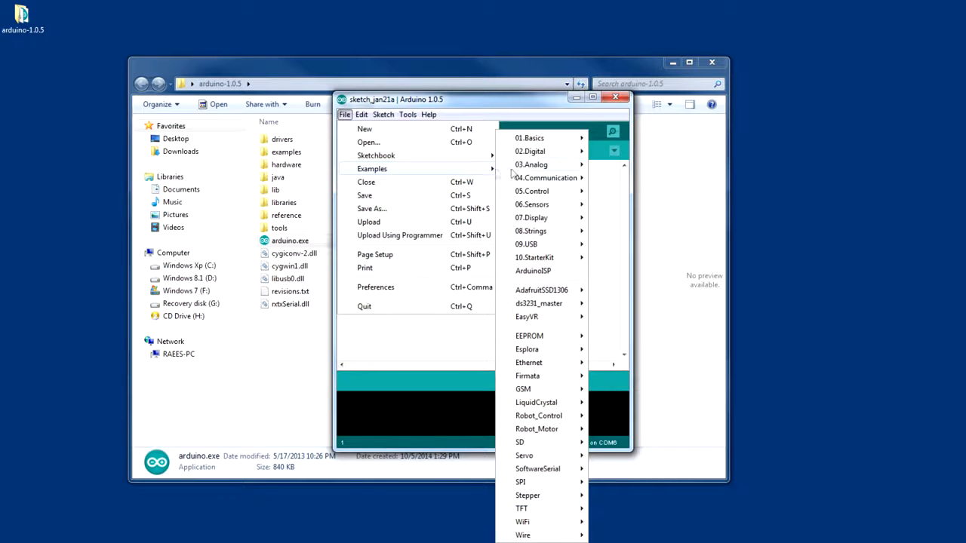
pyautogui.moveTo(539, 303)
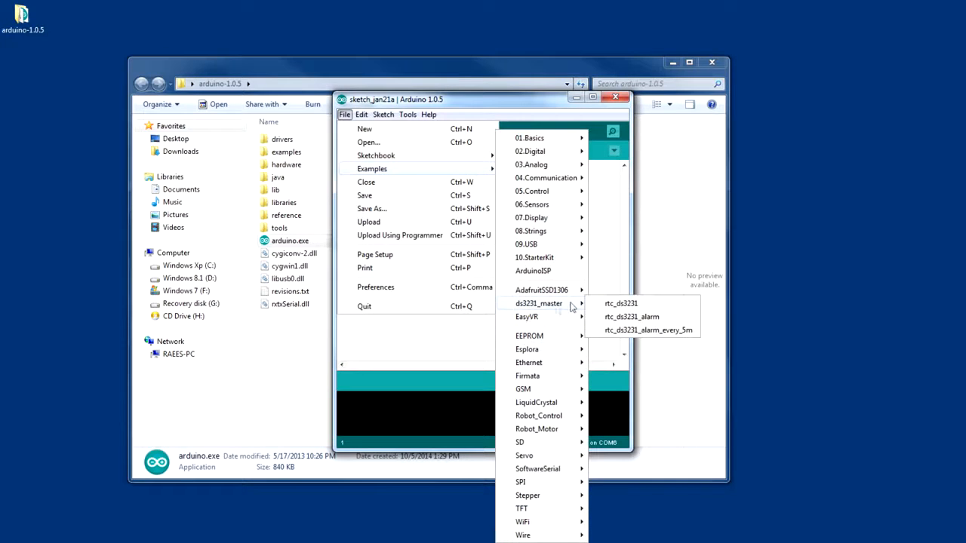
pyautogui.click(621, 303)
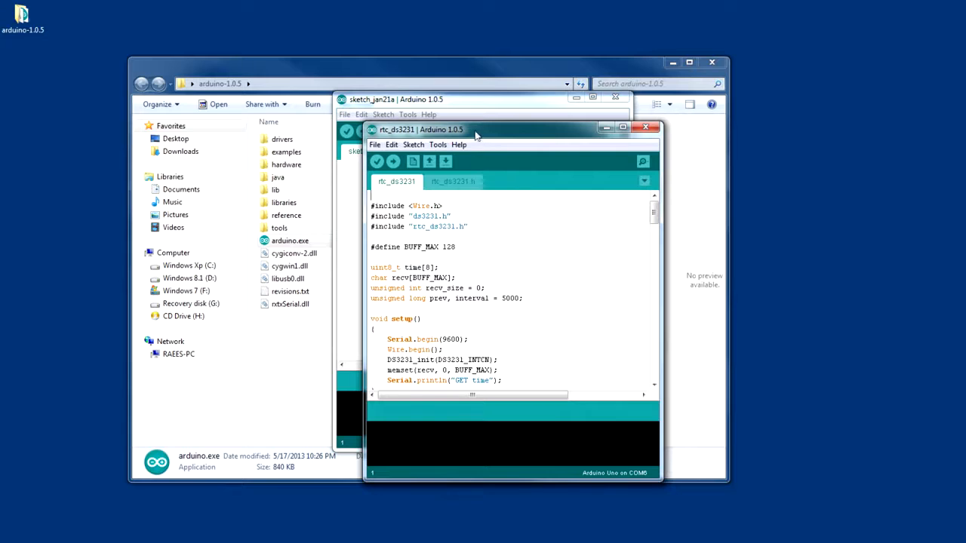
pyautogui.click(622, 127)
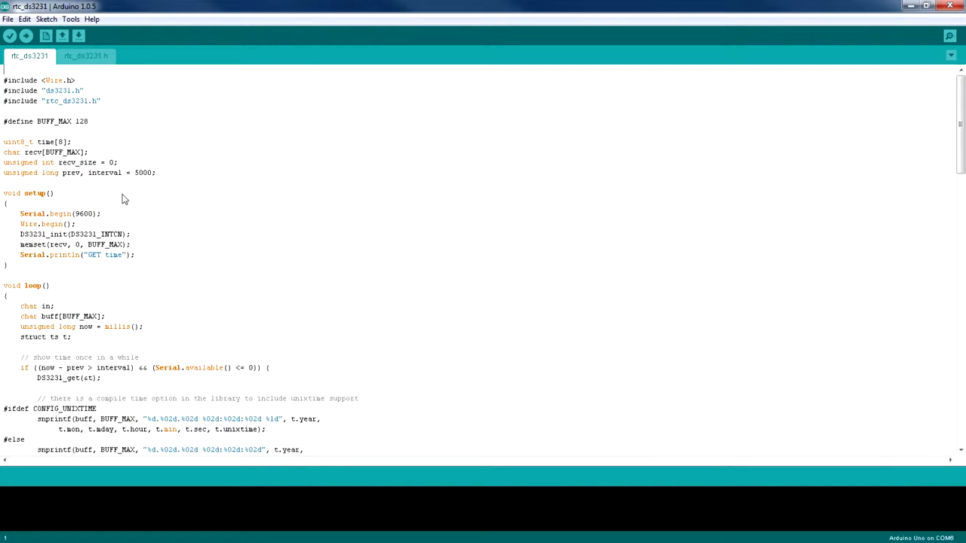
pyautogui.moveTo(138, 259)
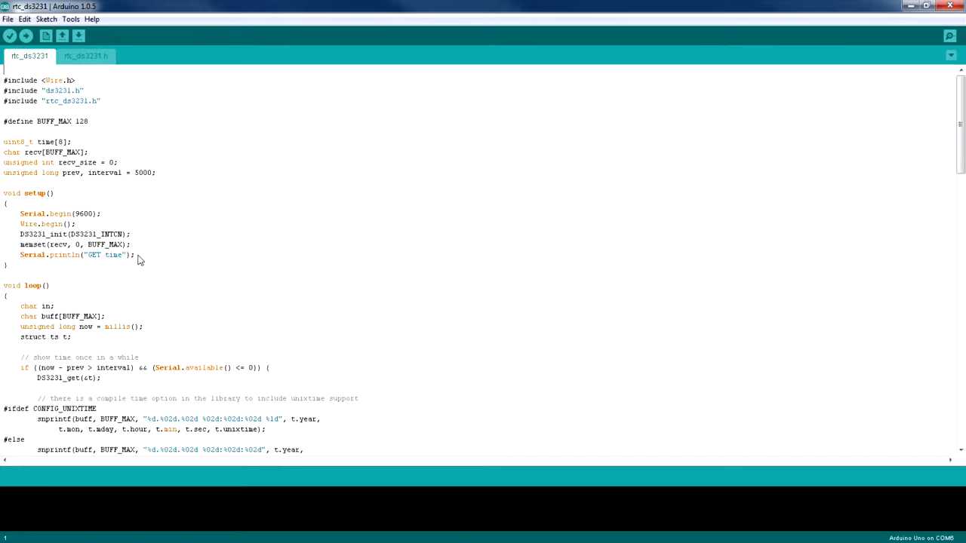
# Step: Add Serial.println("Initializing Clock") and a parse_cmd(...,16) time-setting line to setup()
pyautogui.press('Return')
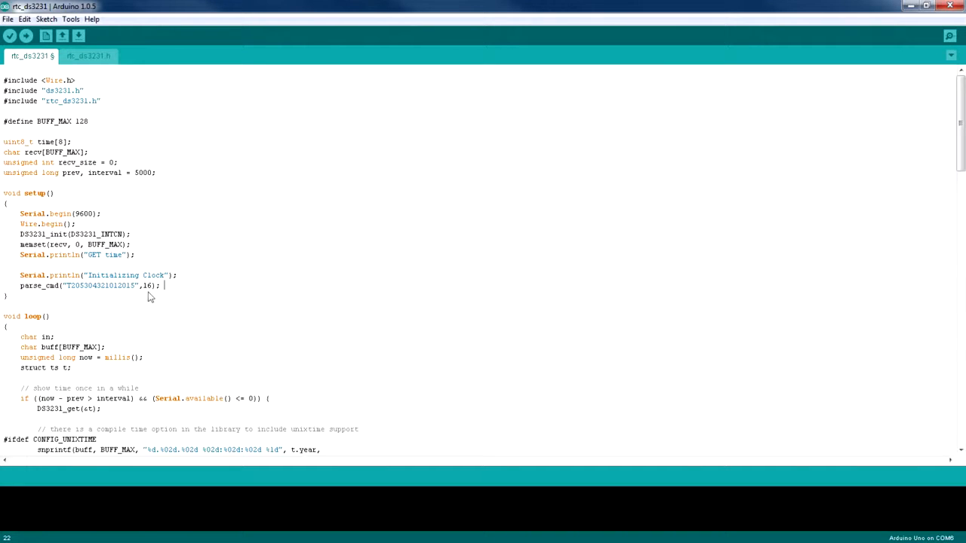
pyautogui.moveTo(124, 296)
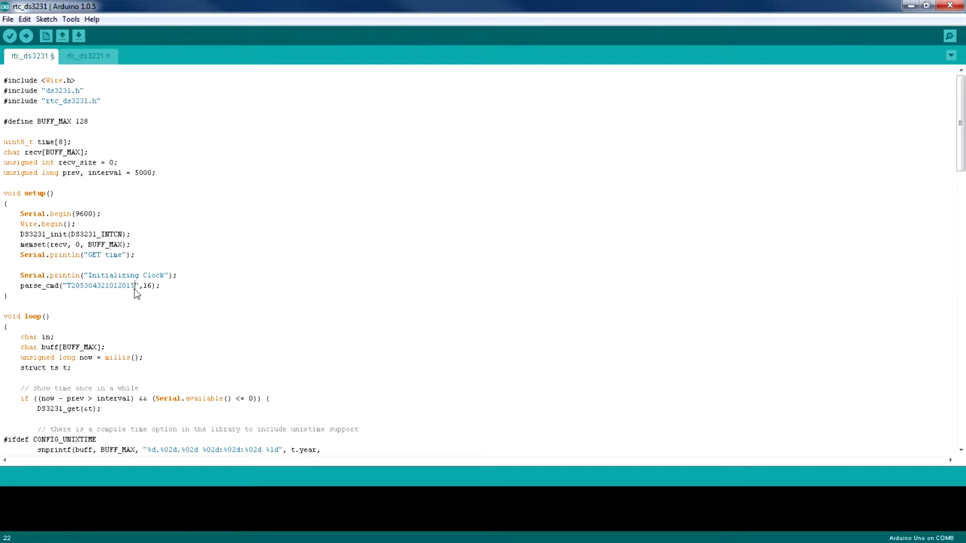
pyautogui.doubleClick(126, 285)
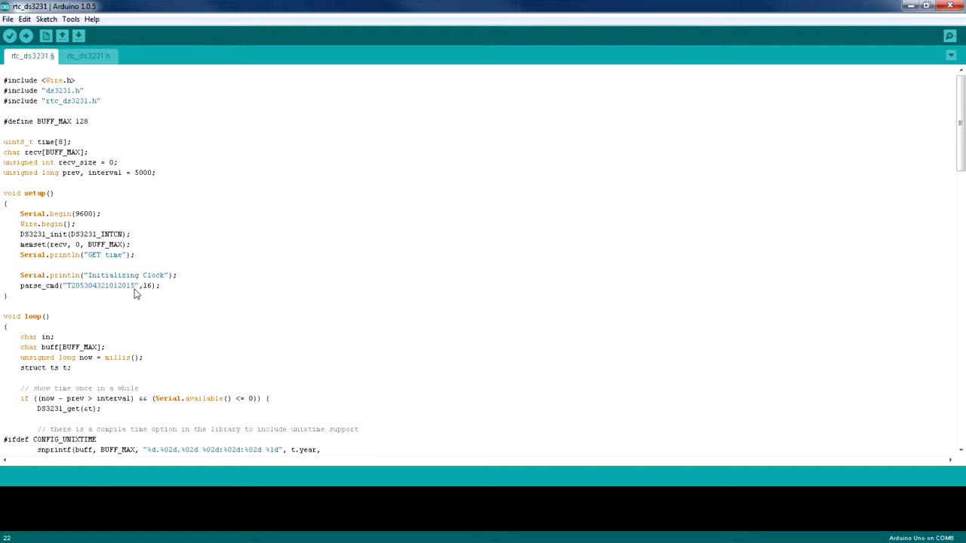
pyautogui.click(98, 285)
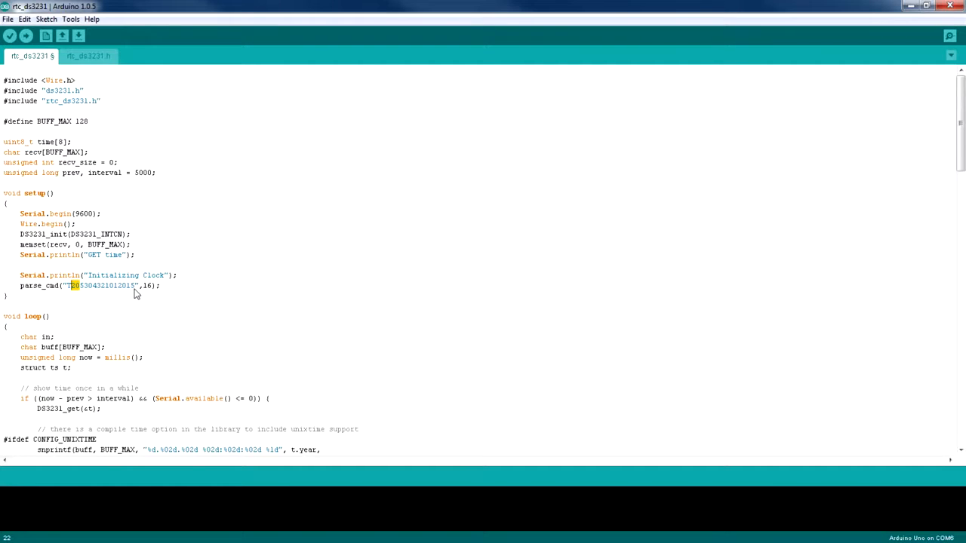
pyautogui.moveTo(109, 230)
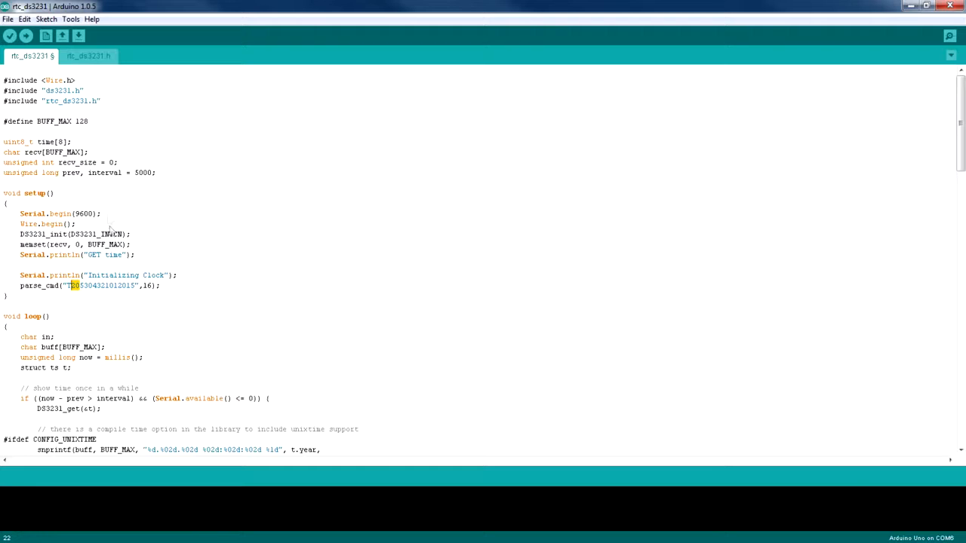
# Step: Verify rtc_ds3231, confirm the COM6 port, and upload it to the Arduino Uno
pyautogui.click(10, 36)
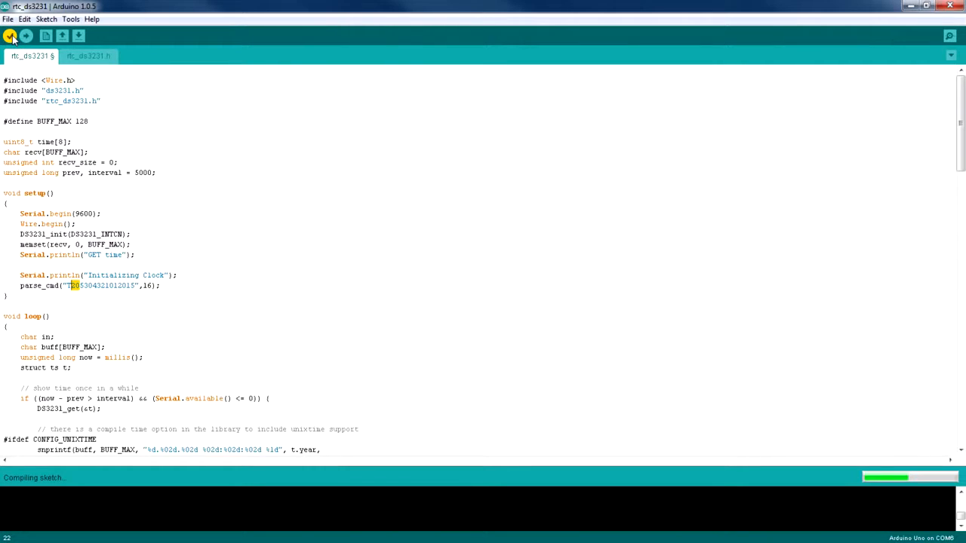
pyautogui.click(70, 19)
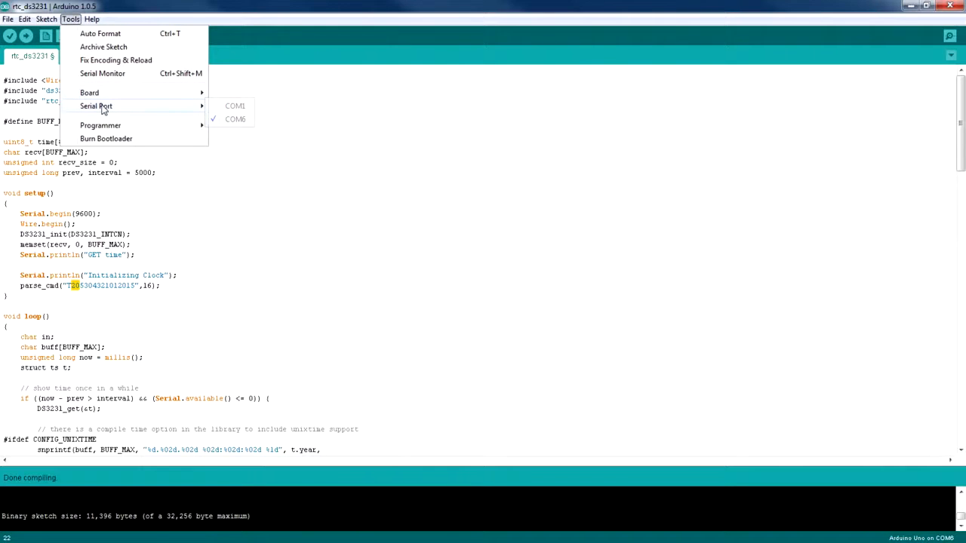
pyautogui.click(89, 92)
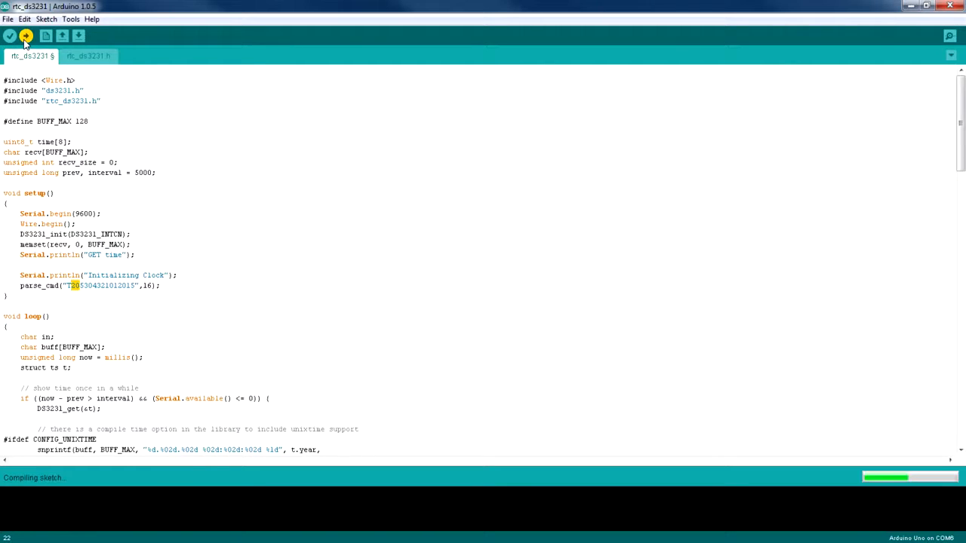
pyautogui.click(24, 36)
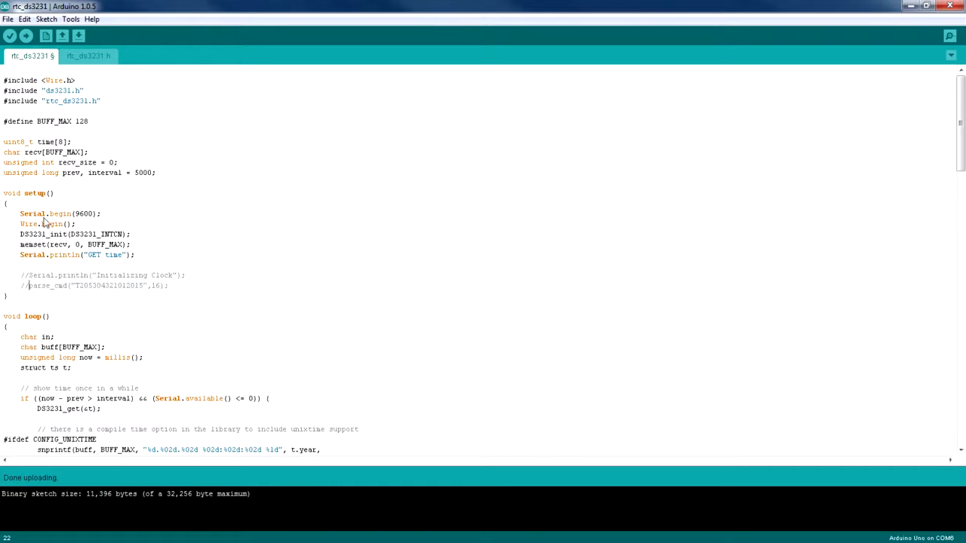
# Step: Re-upload the sketch with the Initializing Clock and parse_cmd lines commented out
pyautogui.click(25, 36)
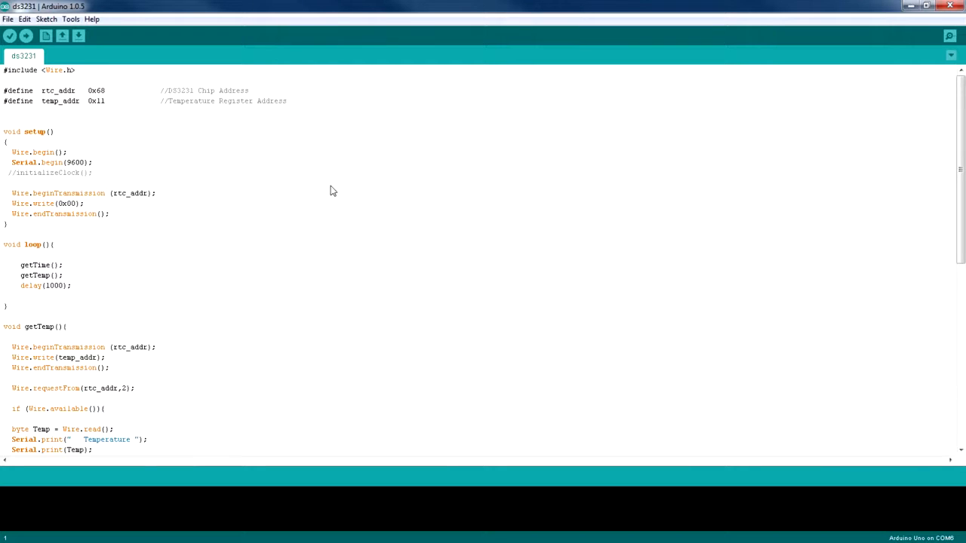
# Step: Scroll through the ds3231 sketch to find the commented initializeClock() call in setup()
pyautogui.scroll(-3)
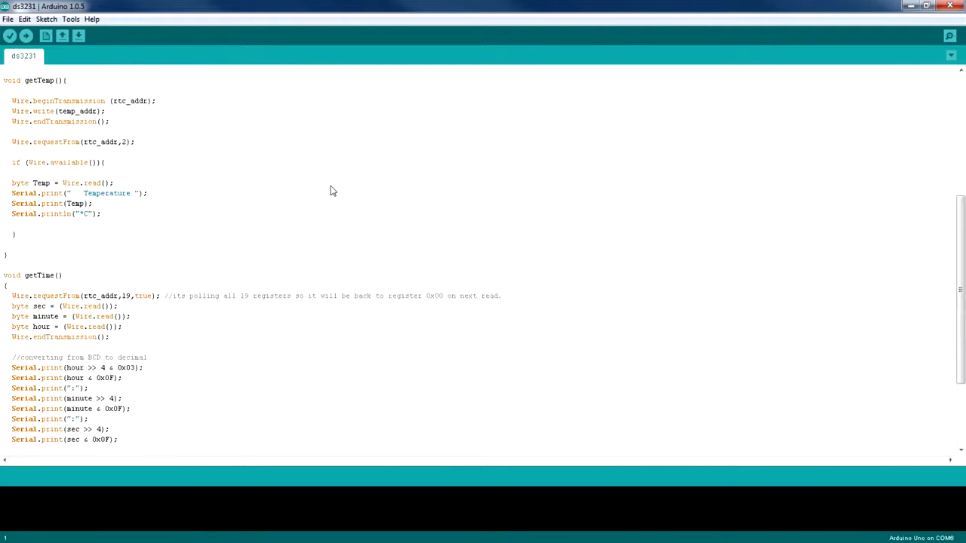
pyautogui.scroll(-3)
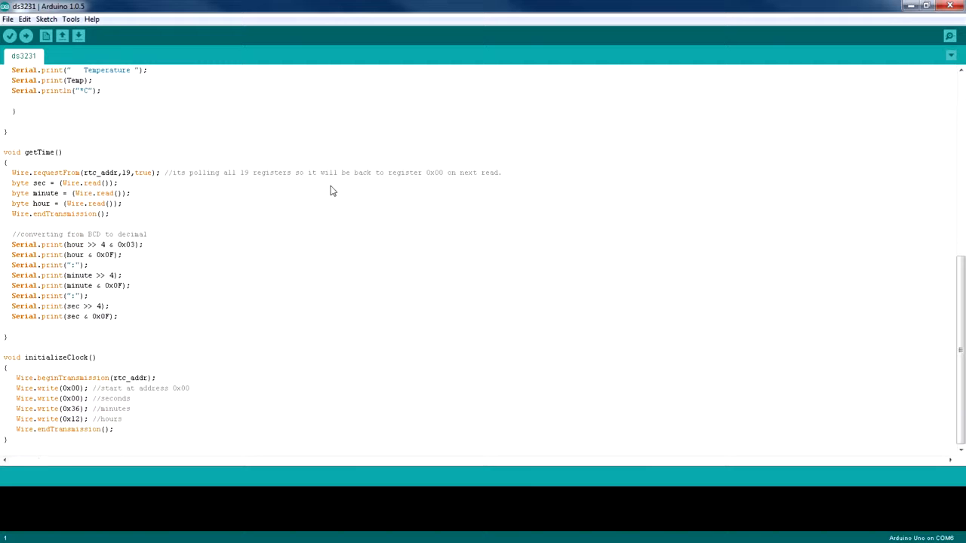
pyautogui.moveTo(315, 336)
pyautogui.write('initializeClock();')
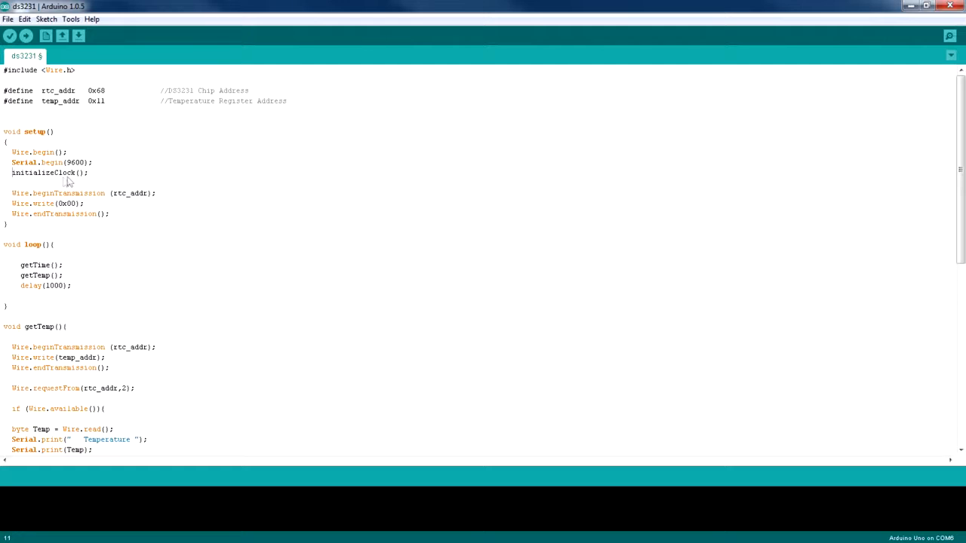
# Step: Scroll to initializeClock() and edit its Wire.write bytes to 0x00, 0x36 and 0x12
pyautogui.scroll(-3)
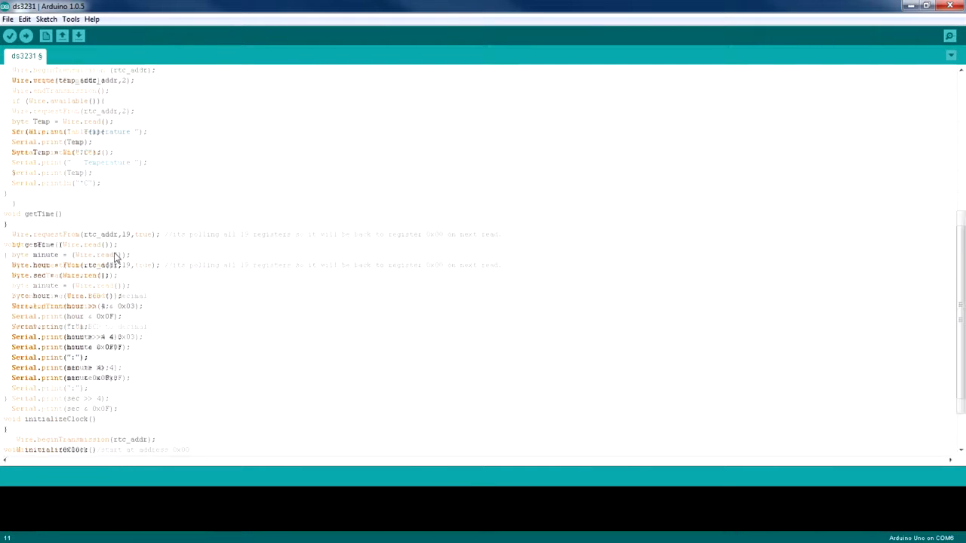
pyautogui.scroll(-3)
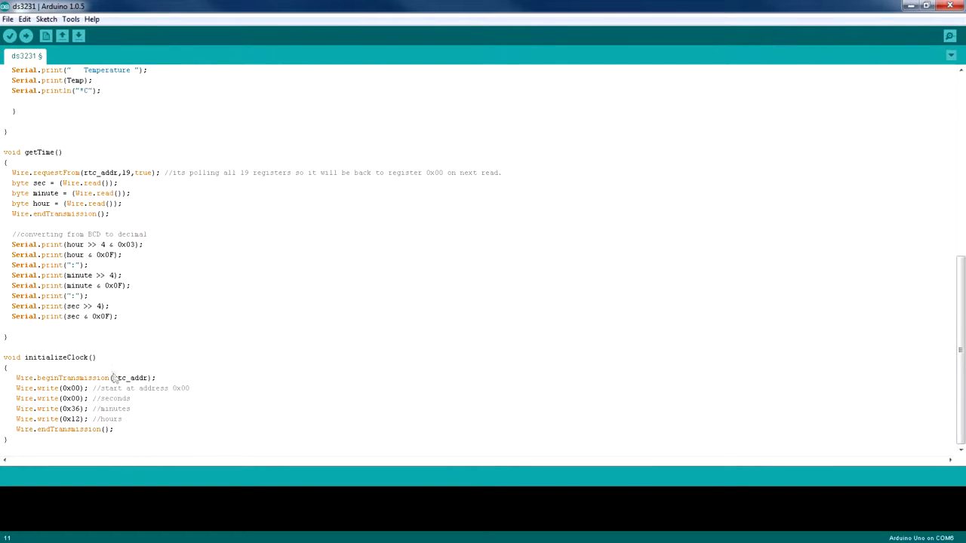
pyautogui.moveTo(82, 394)
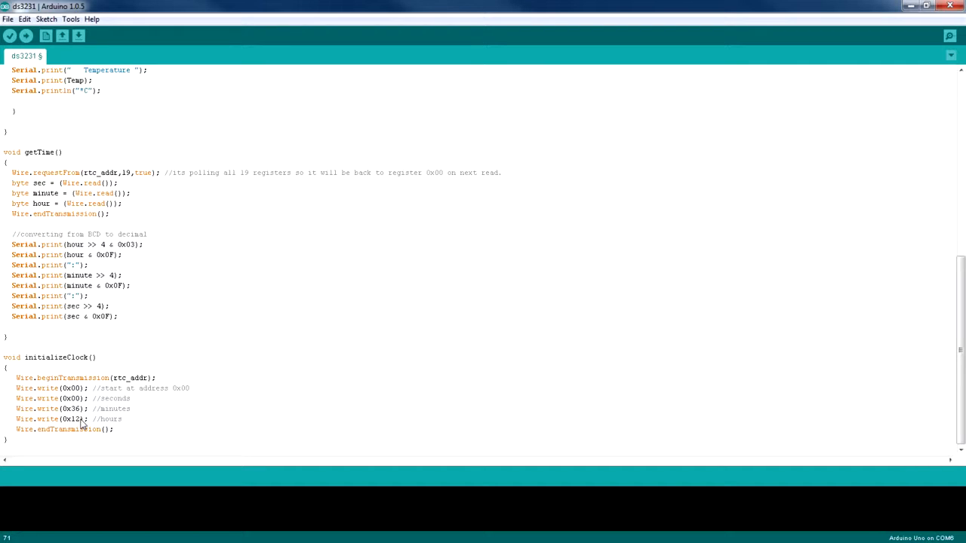
pyautogui.press('BackSpace')
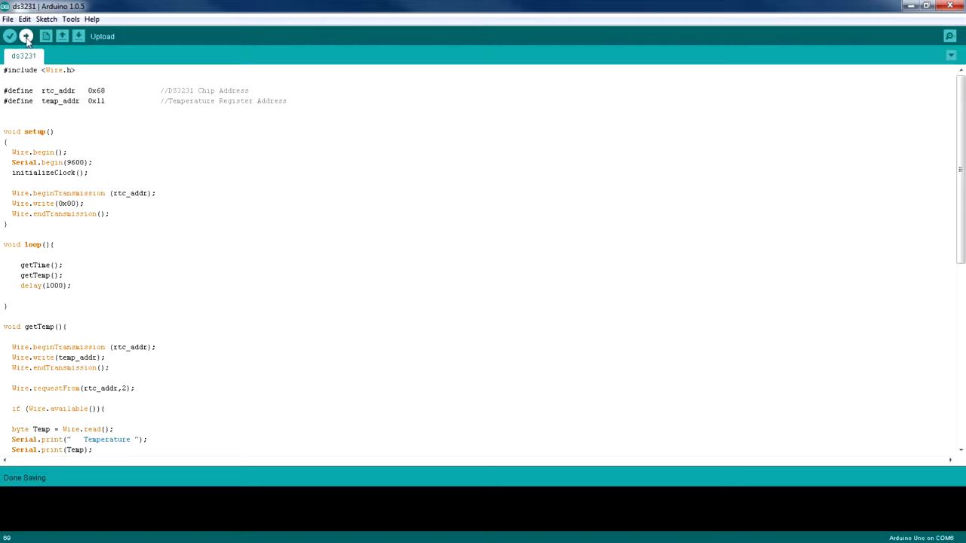
# Step: Compile and upload the saved ds3231 sketch with initializeClock() enabled
pyautogui.click(10, 36)
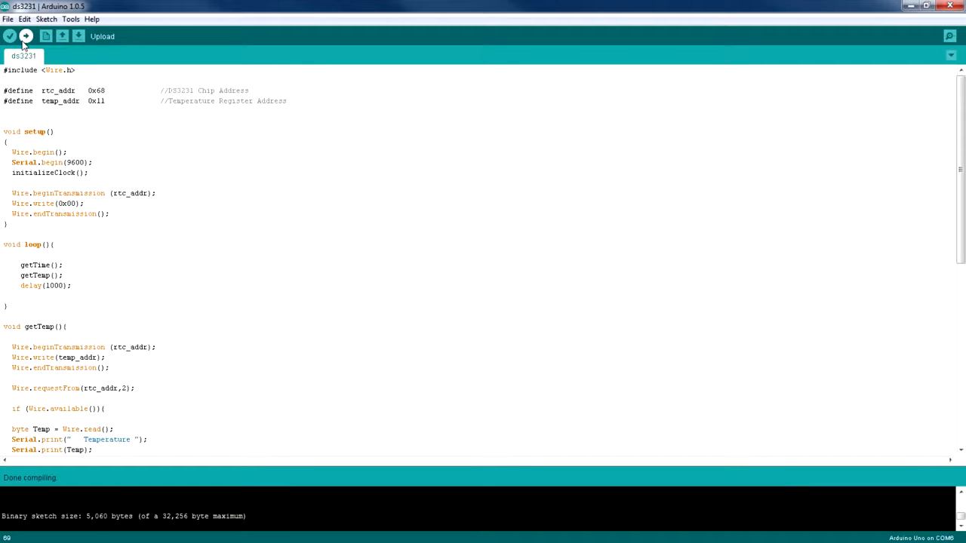
pyautogui.click(25, 36)
pyautogui.write('//')
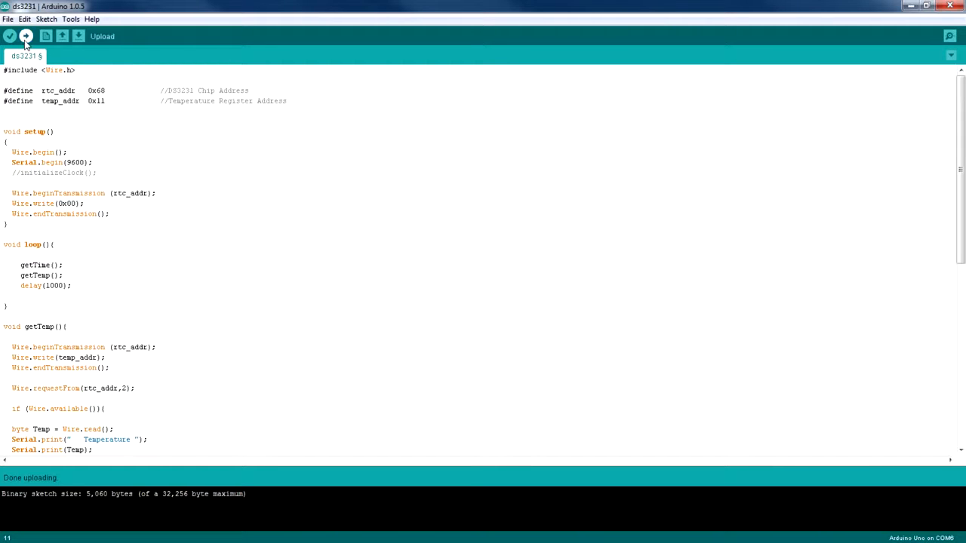
# Step: Upload ds3231 without clock initialization and open the Serial Monitor
pyautogui.click(24, 36)
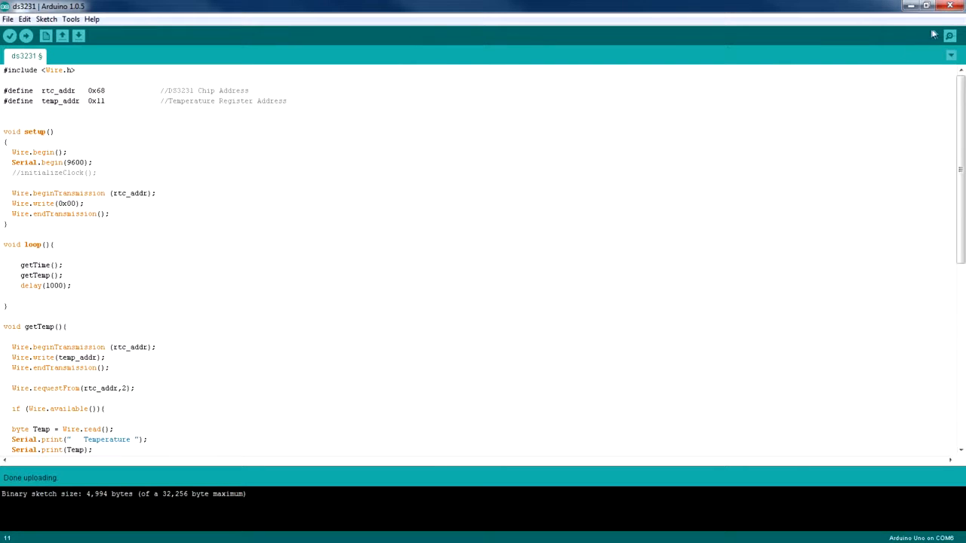
pyautogui.click(949, 36)
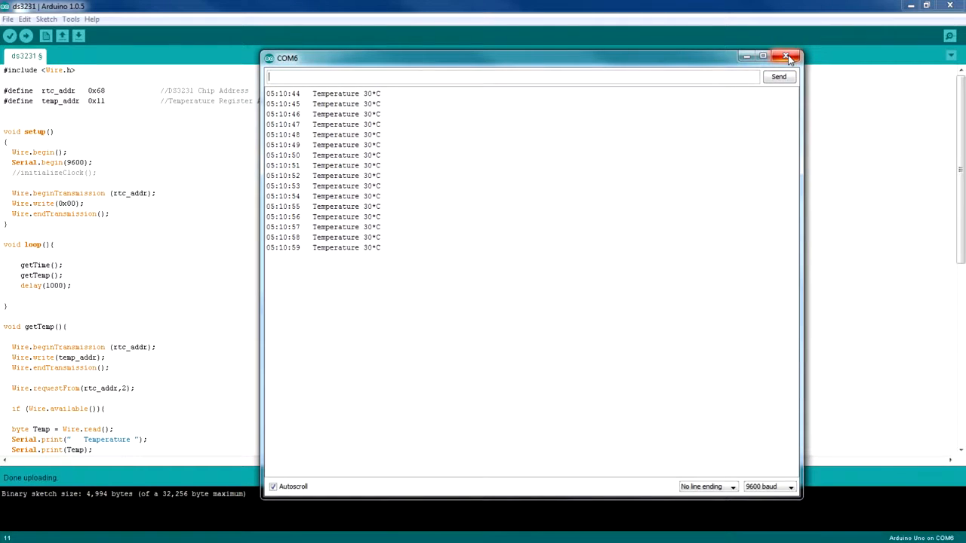
# Step: Close the COM6 Serial Monitor after viewing the time and 30°C temperature readings
pyautogui.click(788, 57)
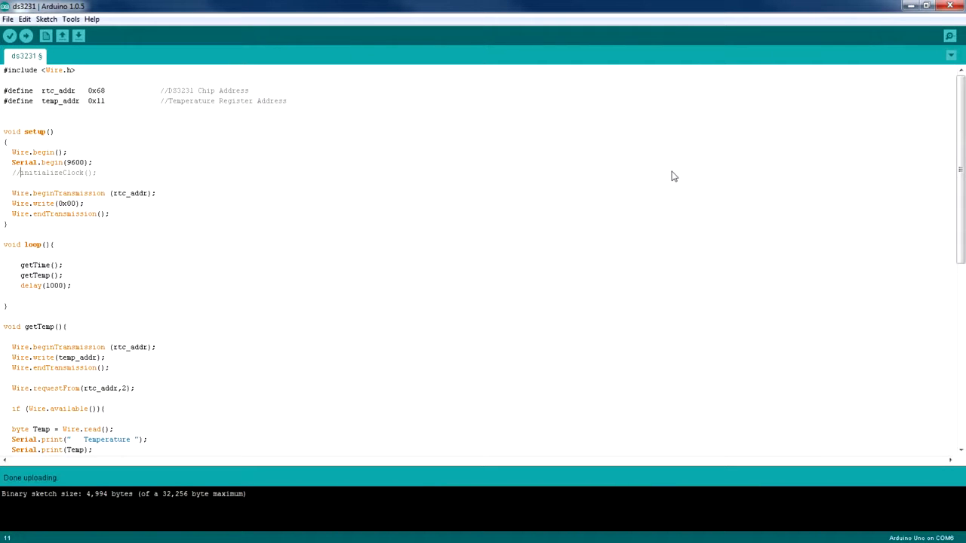
pyautogui.moveTo(207, 131)
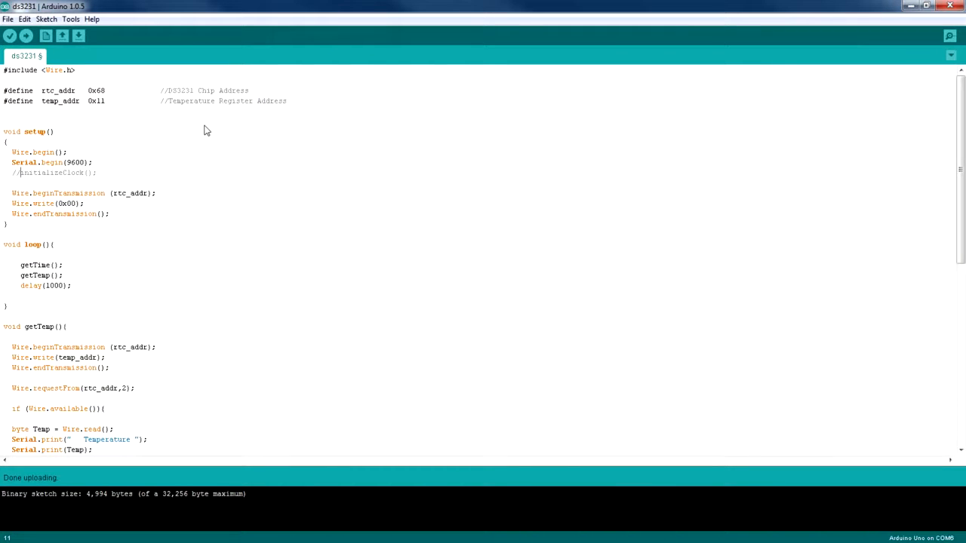